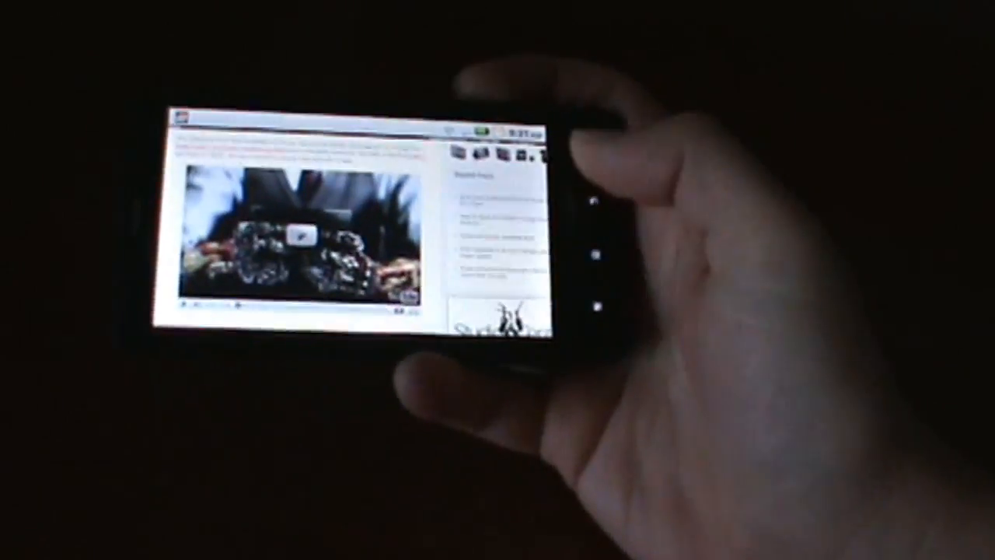
Start inline playback of the embedded Droid 2 commercial Flash video.
click(298, 241)
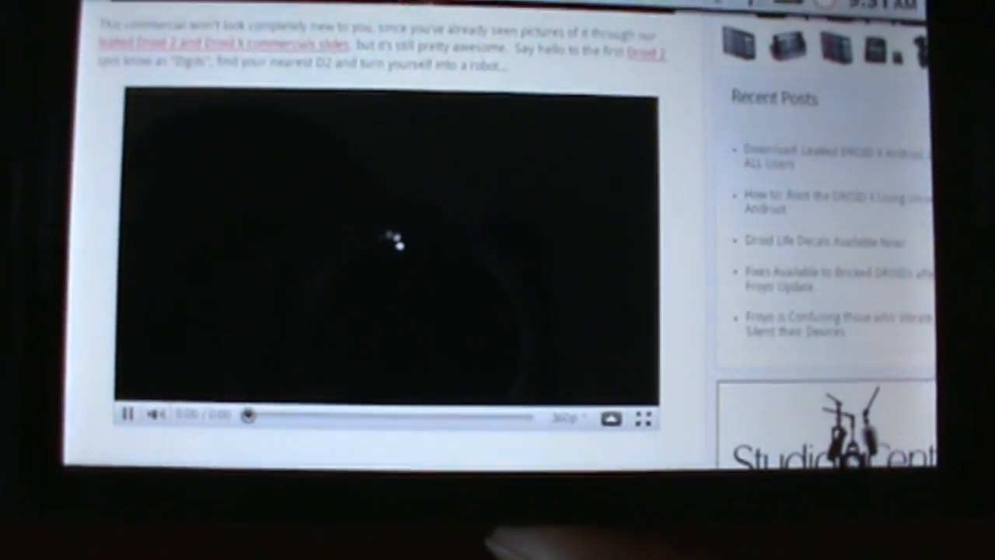
click(128, 414)
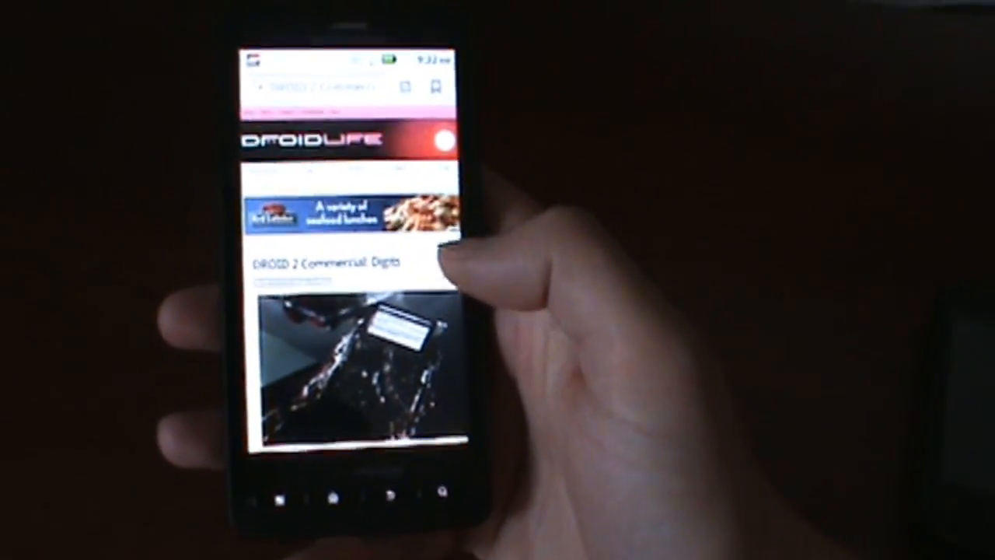
Scroll the DroidLife page down past the header and ad to the embedded video.
scroll(down, 3)
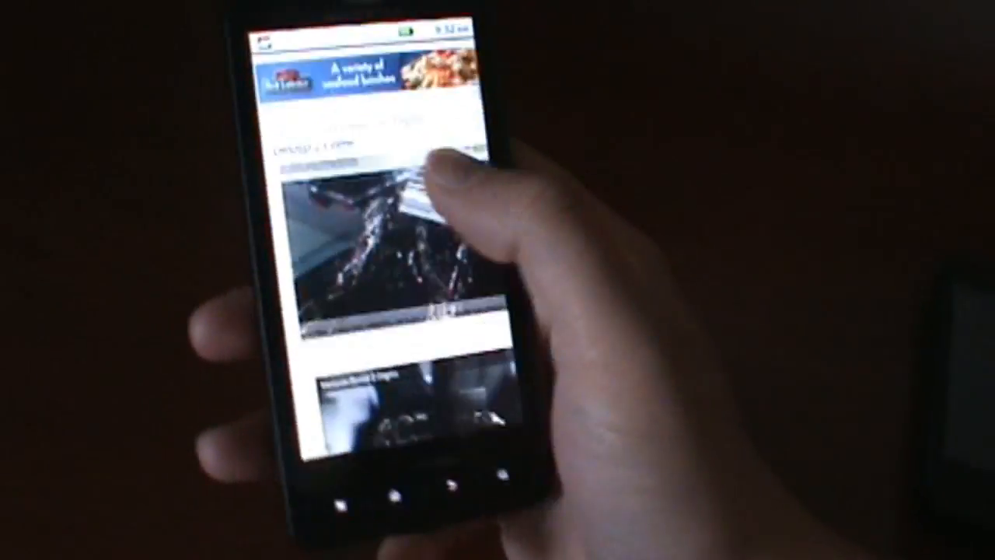